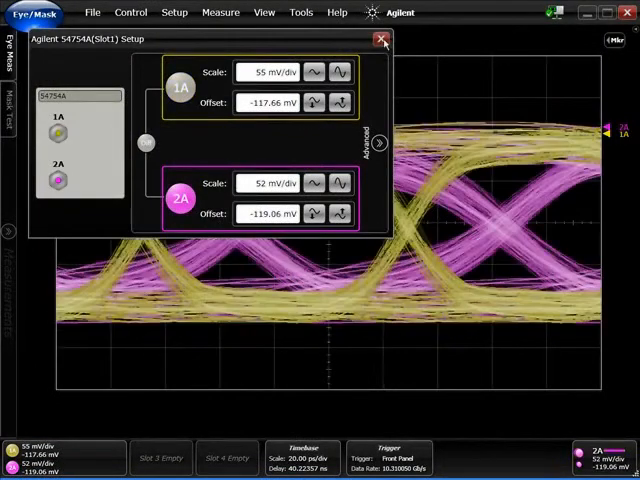
# Close the 54754A channel scale and offset settings dialog
pyautogui.click(381, 40)
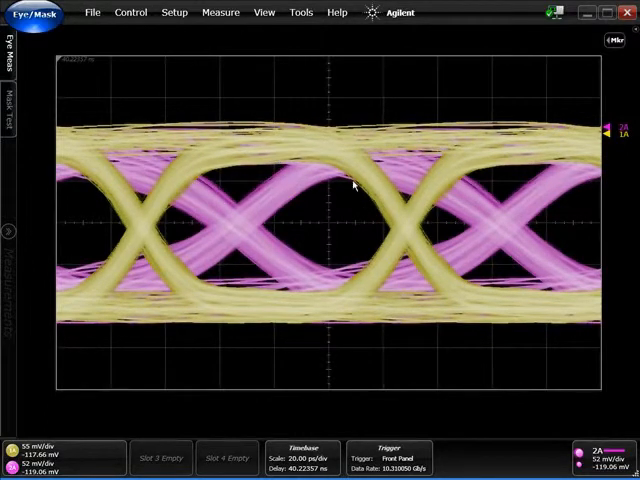
pyautogui.moveTo(8, 231)
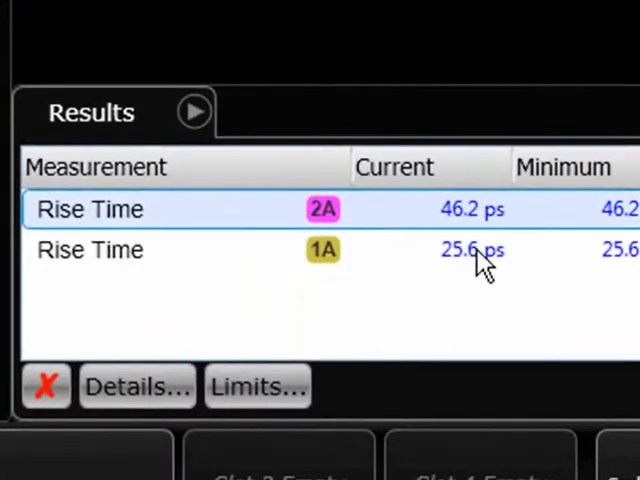
pyautogui.moveTo(490, 220)
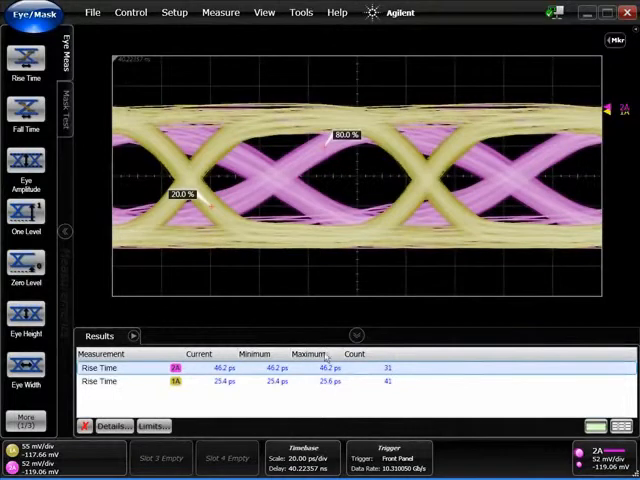
# Switch the oscilloscope from Eye/Mask mode to Jitter/Noise analysis for channel 1A
pyautogui.click(356, 335)
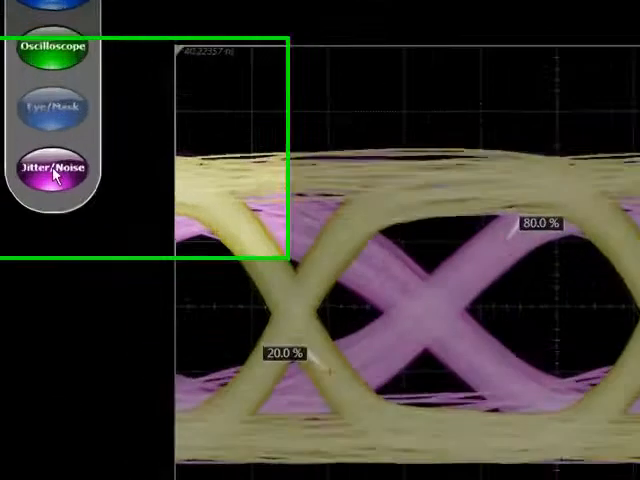
pyautogui.click(55, 165)
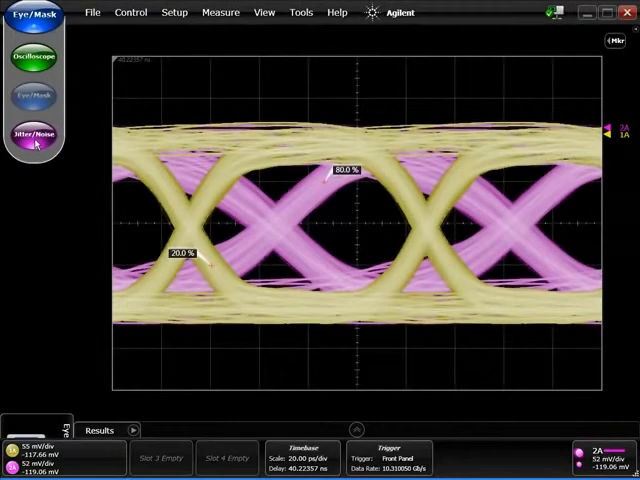
pyautogui.click(35, 134)
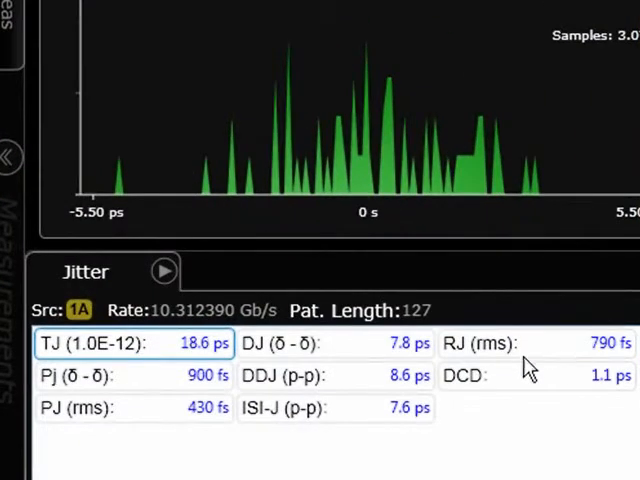
pyautogui.moveTo(445, 358)
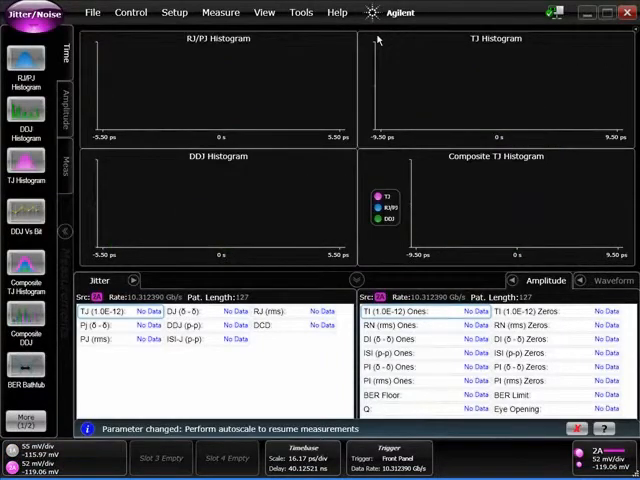
pyautogui.moveTo(308, 35)
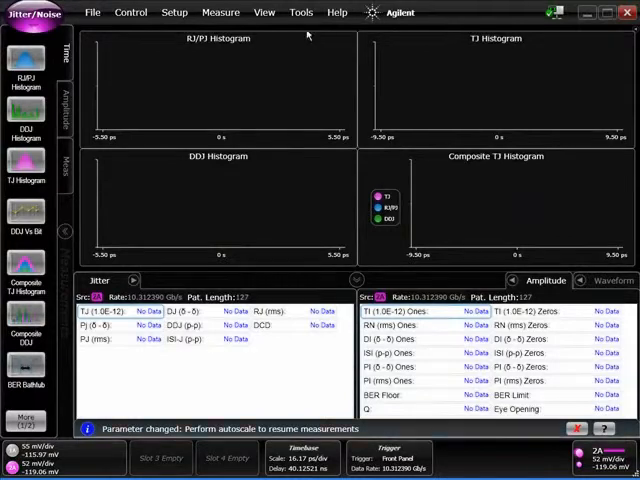
# Run Control > Auto Scale so channel 2A jitter measurements resume
pyautogui.click(130, 12)
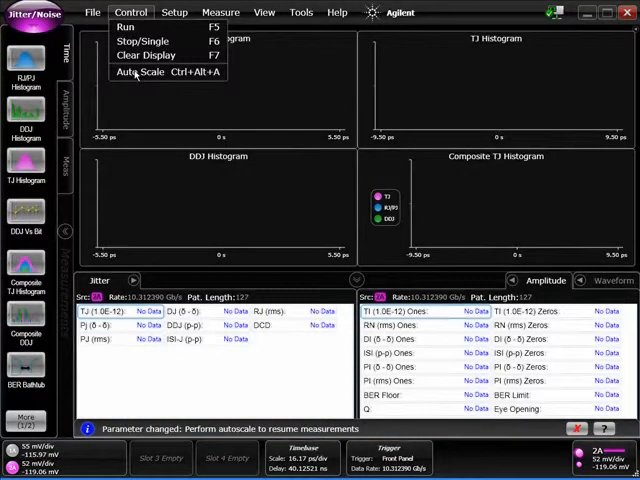
pyautogui.click(139, 72)
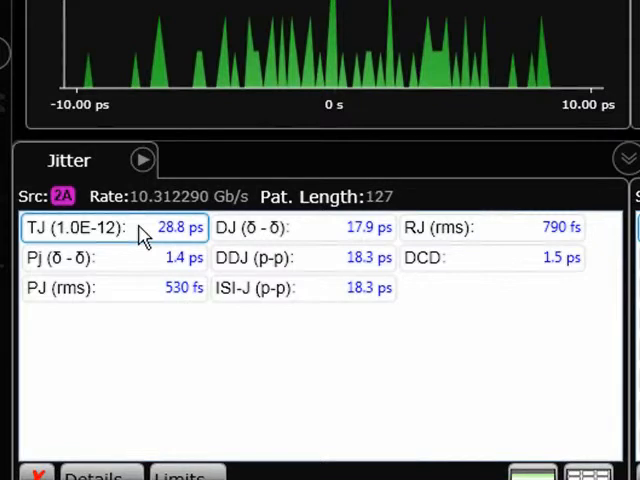
pyautogui.moveTo(205, 140)
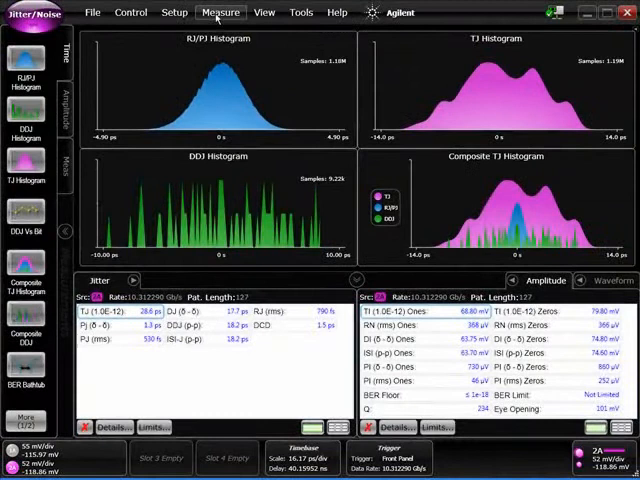
# Open Measure > Waveform Signal Processing and show the Simulation operators
pyautogui.click(221, 12)
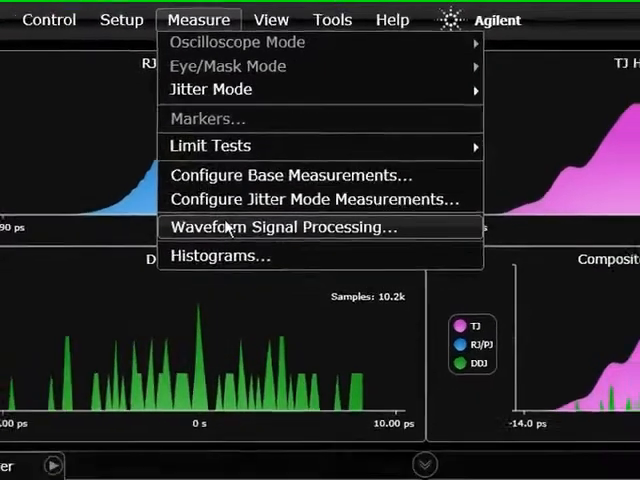
pyautogui.click(277, 226)
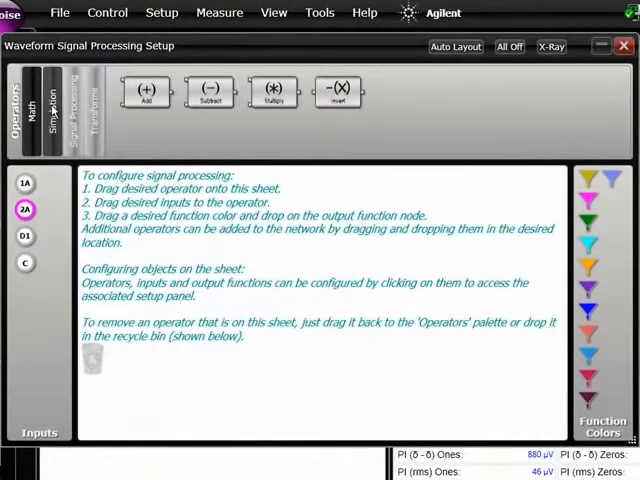
pyautogui.click(43, 112)
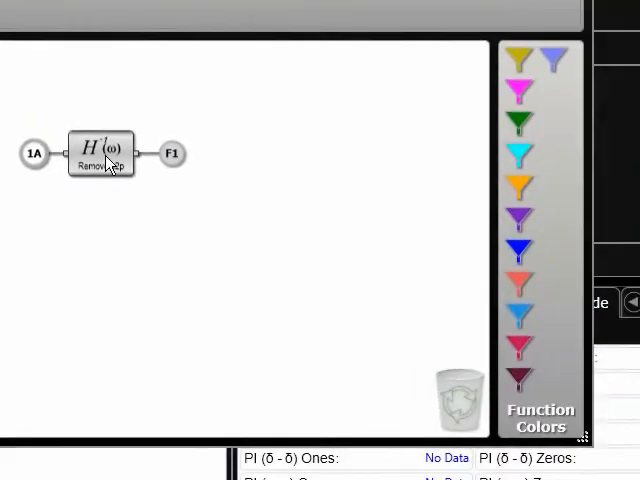
# Load ET5580_Discontinuity.s2p into the Remove s2p operator via Browse
pyautogui.doubleClick(101, 154)
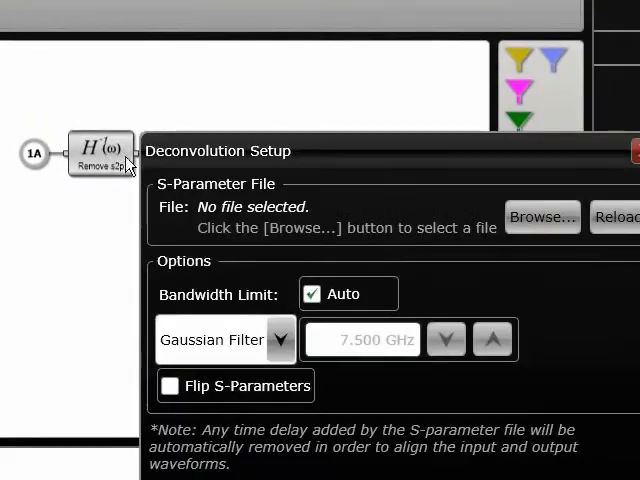
pyautogui.moveTo(214, 67)
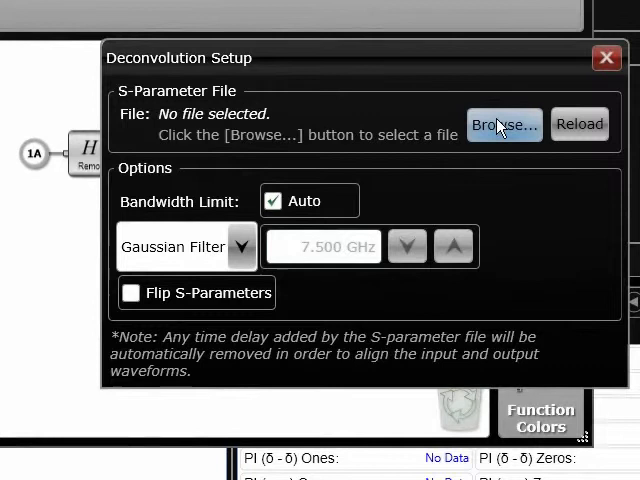
pyautogui.click(503, 124)
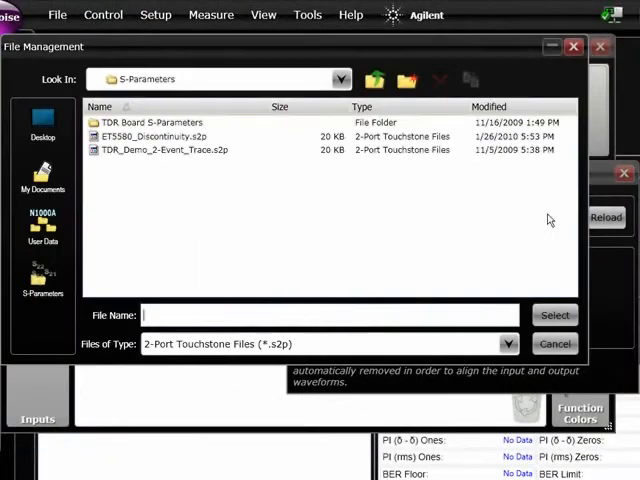
pyautogui.click(160, 136)
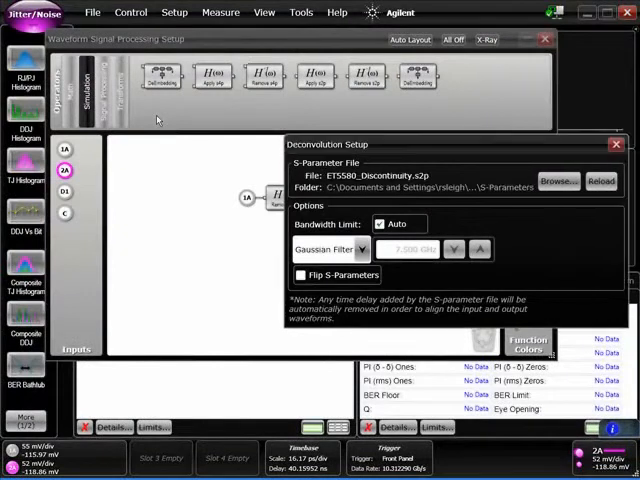
pyautogui.moveTo(603, 138)
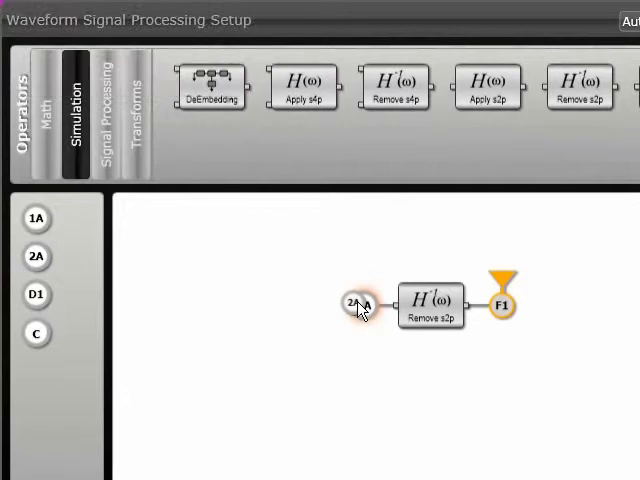
pyautogui.moveTo(408, 300)
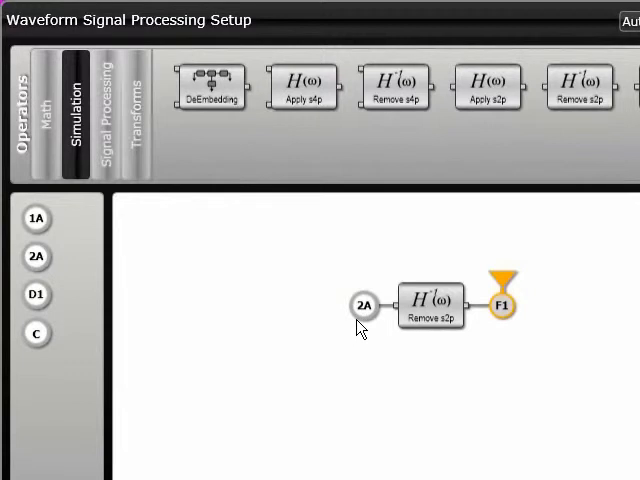
pyautogui.moveTo(451, 325)
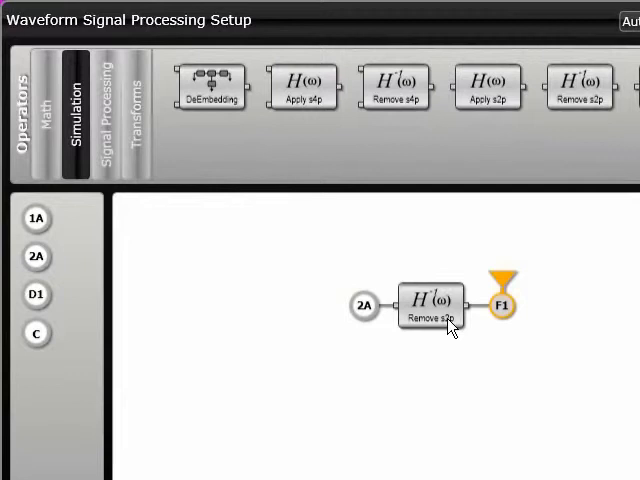
pyautogui.moveTo(515, 322)
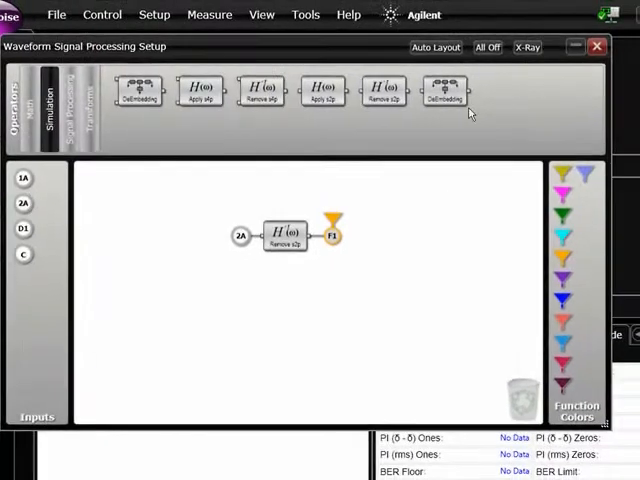
# Close the Waveform Signal Processing Setup window
pyautogui.click(101, 14)
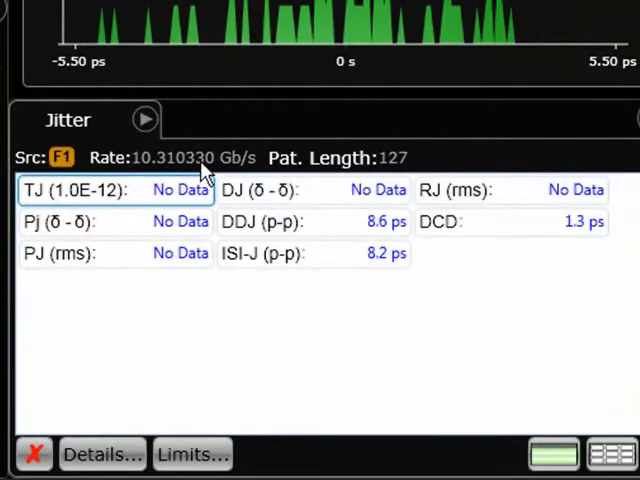
pyautogui.moveTo(335, 165)
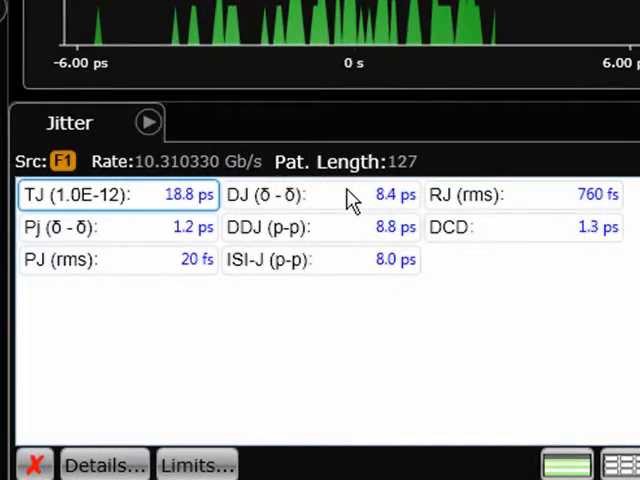
pyautogui.moveTo(165, 205)
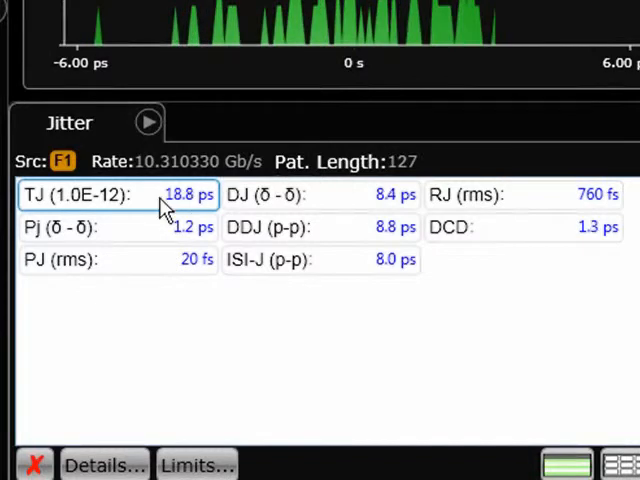